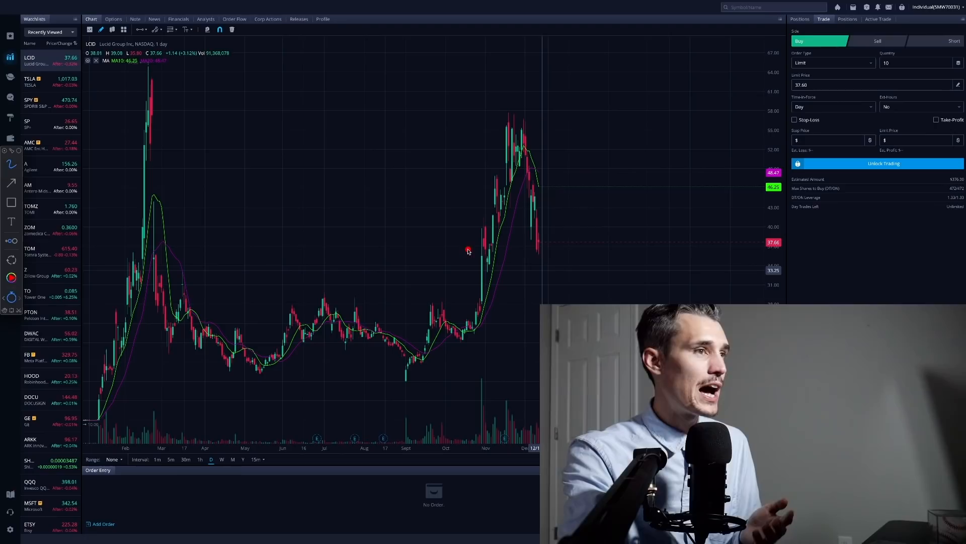
pyautogui.moveTo(357, 180)
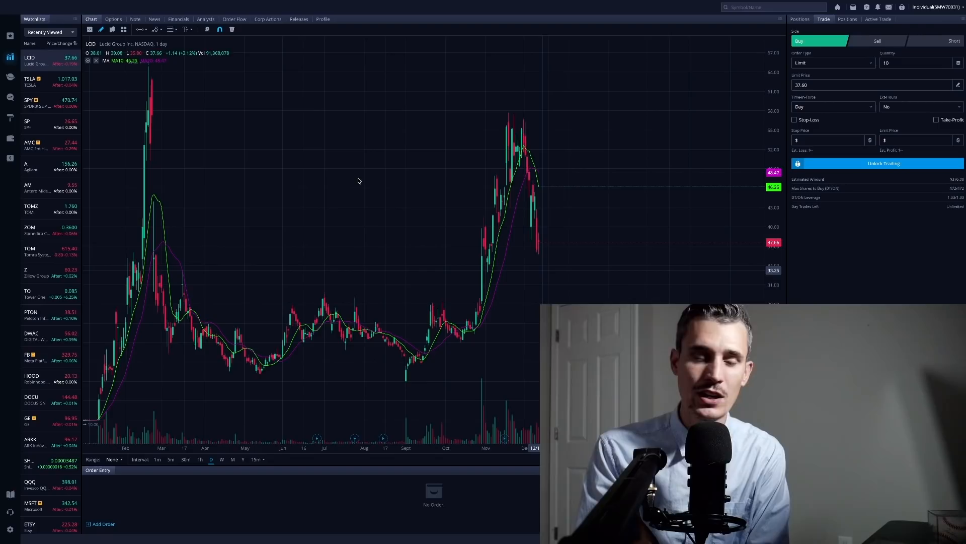
# - Scroll the Yahoo Finance inflation article down to the November CPI paragraph
pyautogui.click(29, 57)
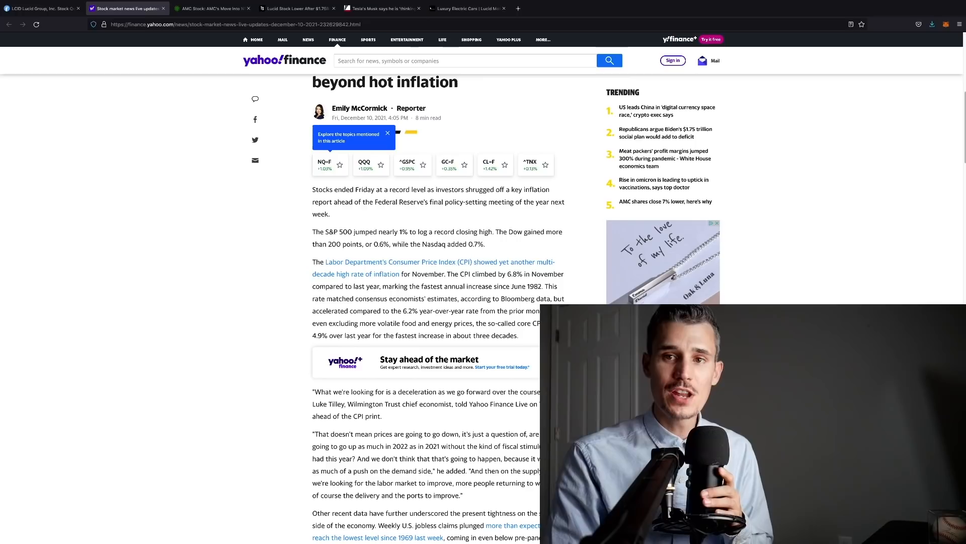
pyautogui.moveTo(525, 296)
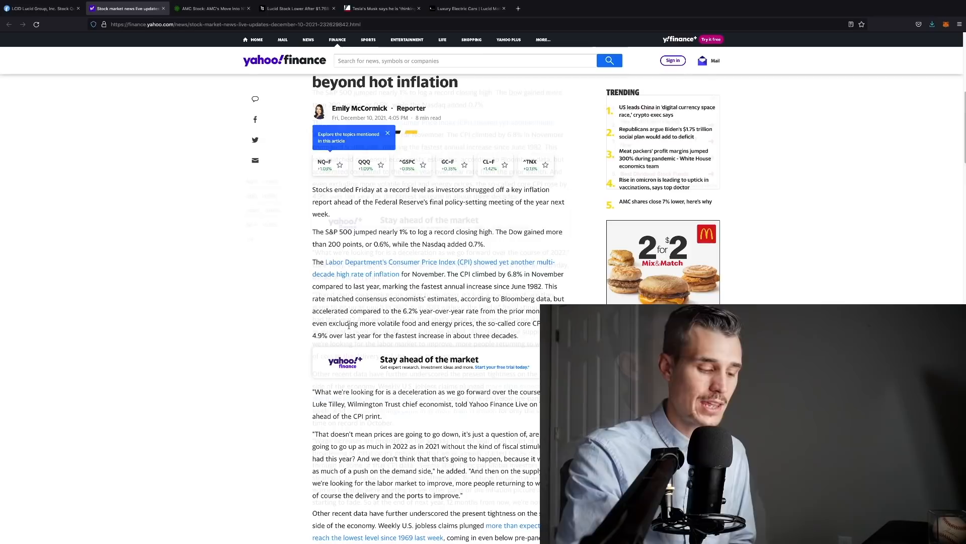
pyautogui.scroll(-3)
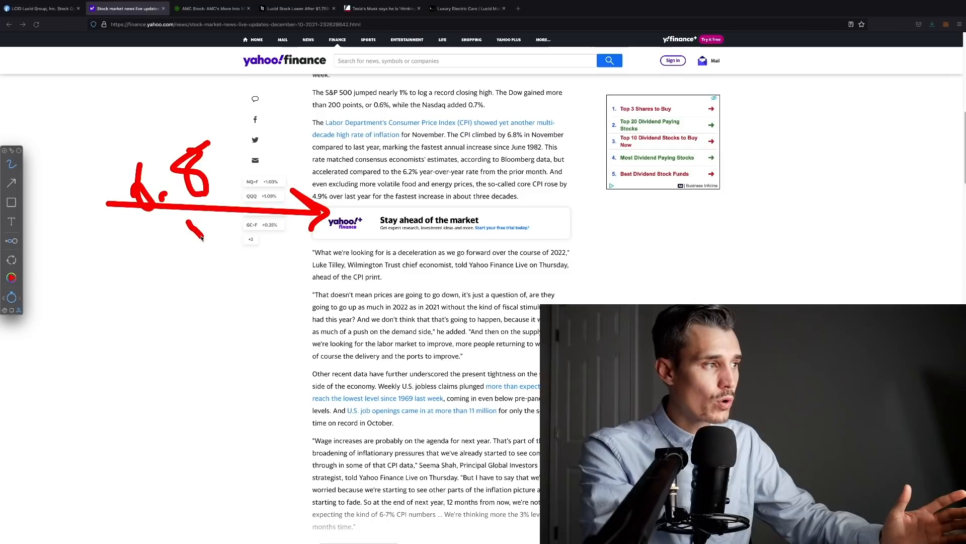
# - Clear the 6.8 annotation and return to Webull with PTON selected
pyautogui.moveTo(192, 221); pyautogui.dragTo(382, 357)
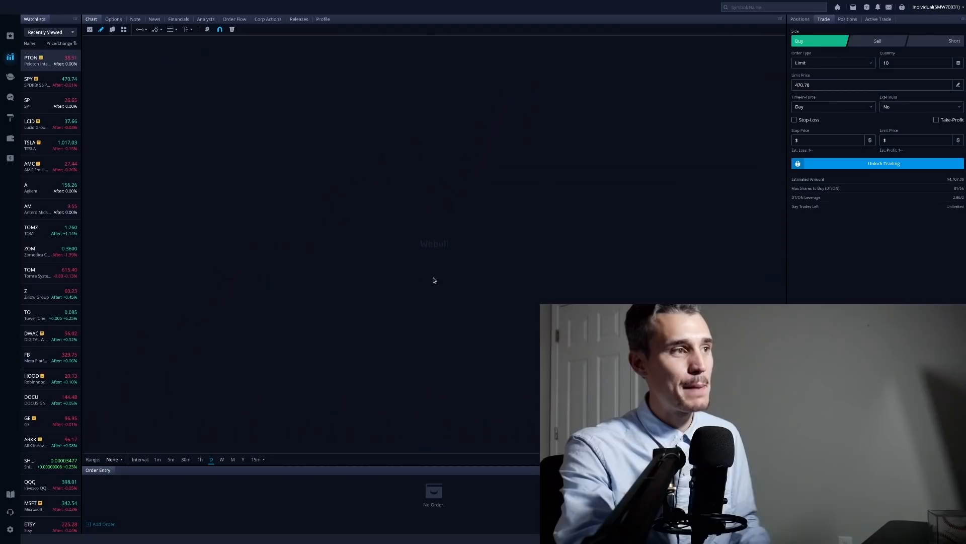
# - Load Peloton's daily candlestick chart from the watchlist
pyautogui.click(29, 59)
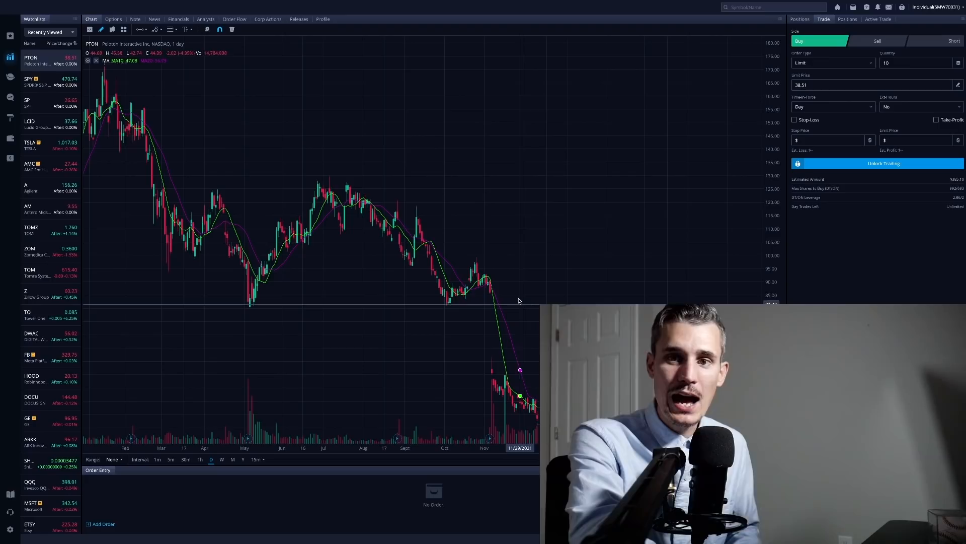
pyautogui.moveTo(515, 315)
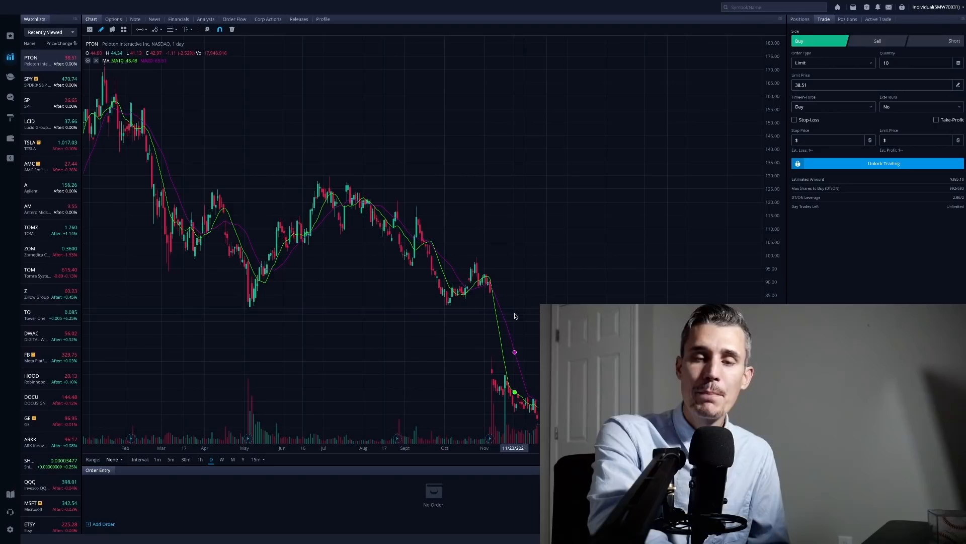
pyautogui.moveTo(493, 444)
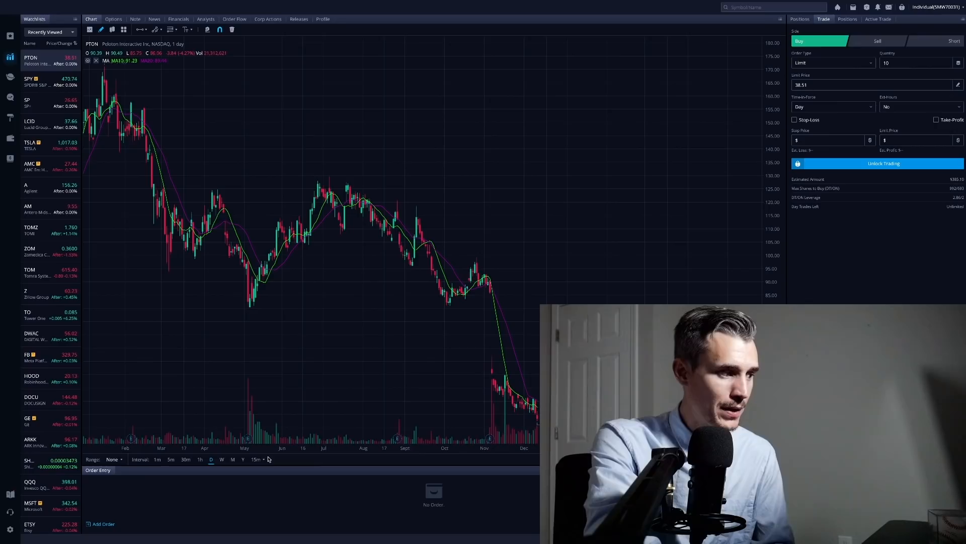
# - Switch the Peloton chart to the weekly interval, then move to the Reuters Musk tab
pyautogui.click(222, 459)
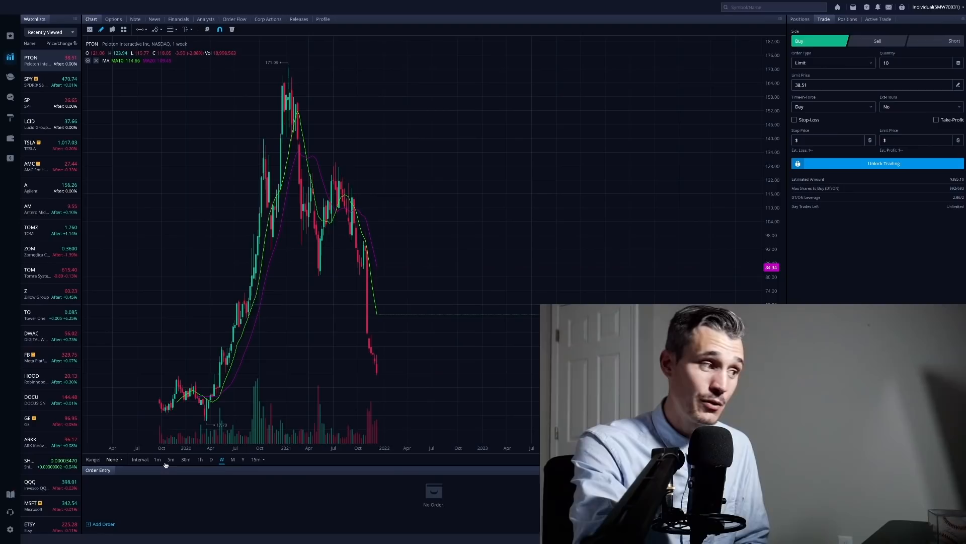
pyautogui.moveTo(172, 459)
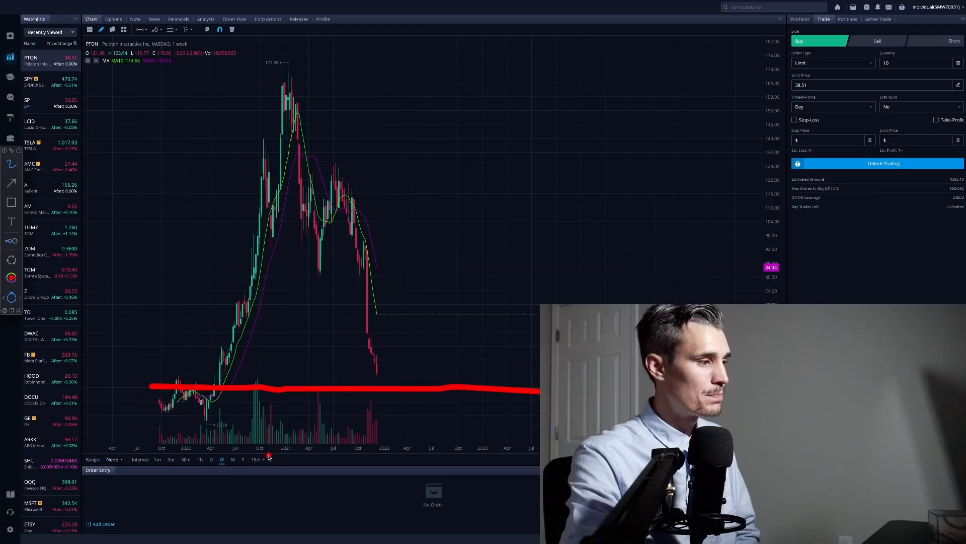
pyautogui.moveTo(290, 455)
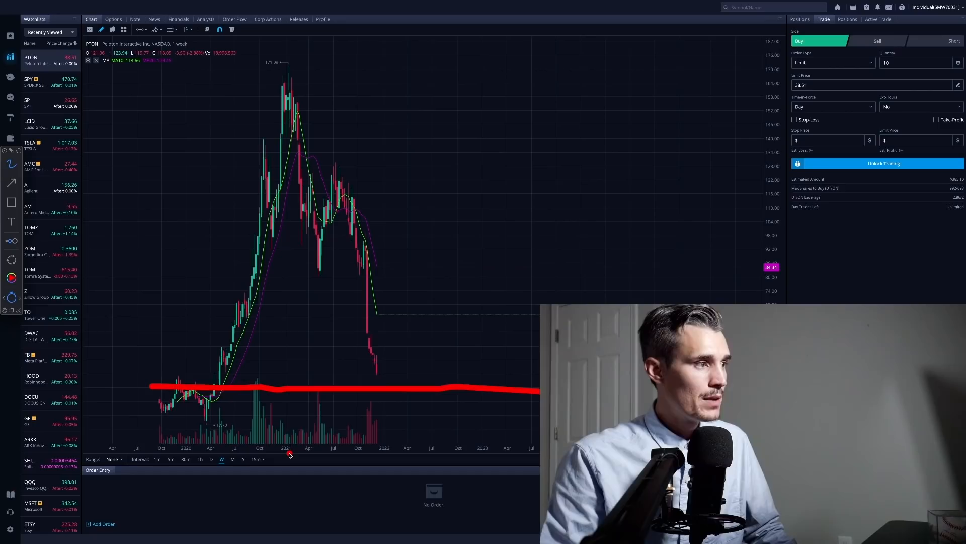
pyautogui.click(724, 9)
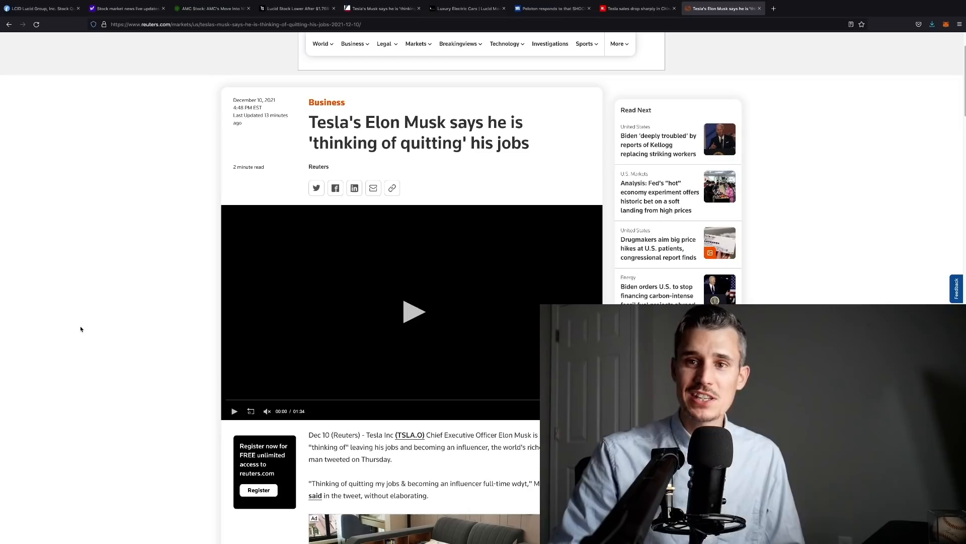
# - Switch to the Republic World tab on Tesla's China sales drop
pyautogui.click(636, 8)
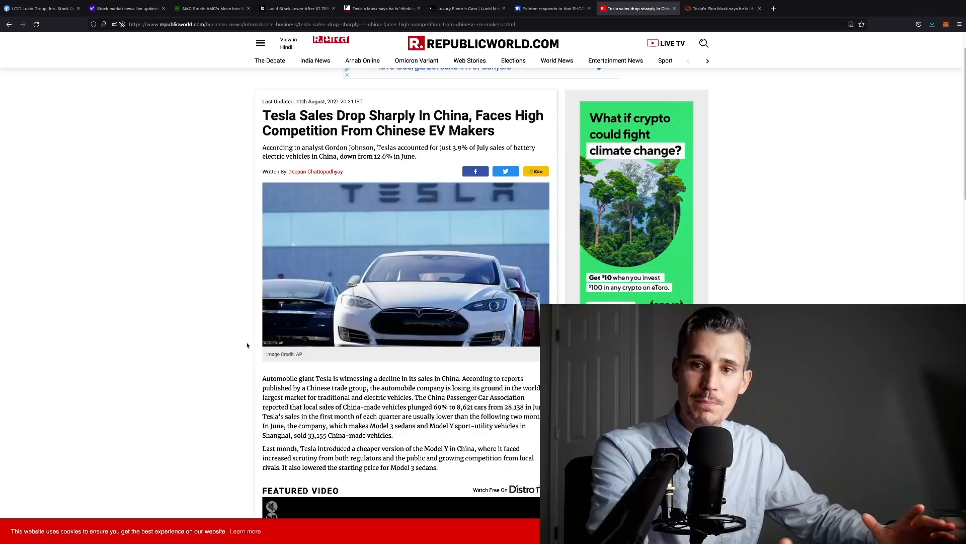
# - Scroll through the Republic World Tesla China sales article
pyautogui.scroll(-3)
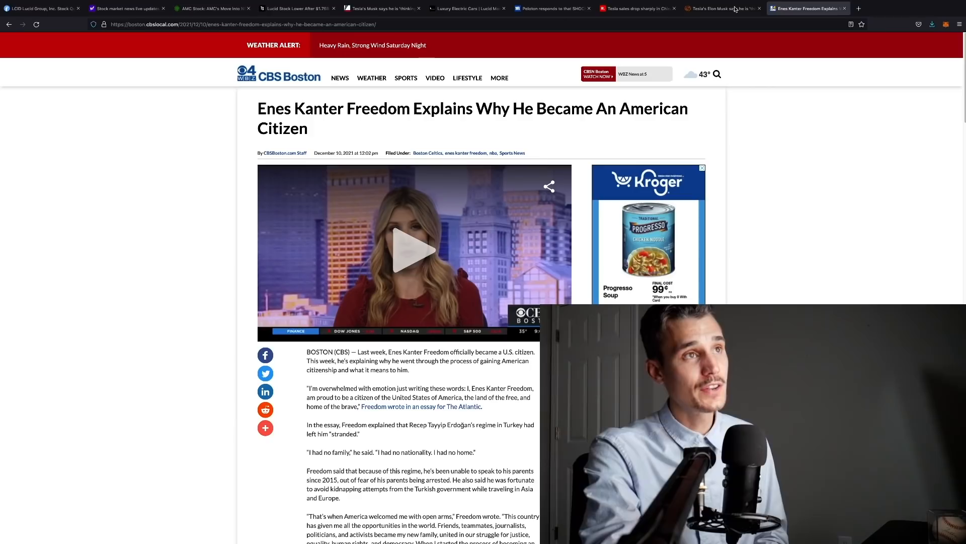
# - Return to the Tesla China sales article and scroll to the sales-figures paragraphs
pyautogui.click(636, 8)
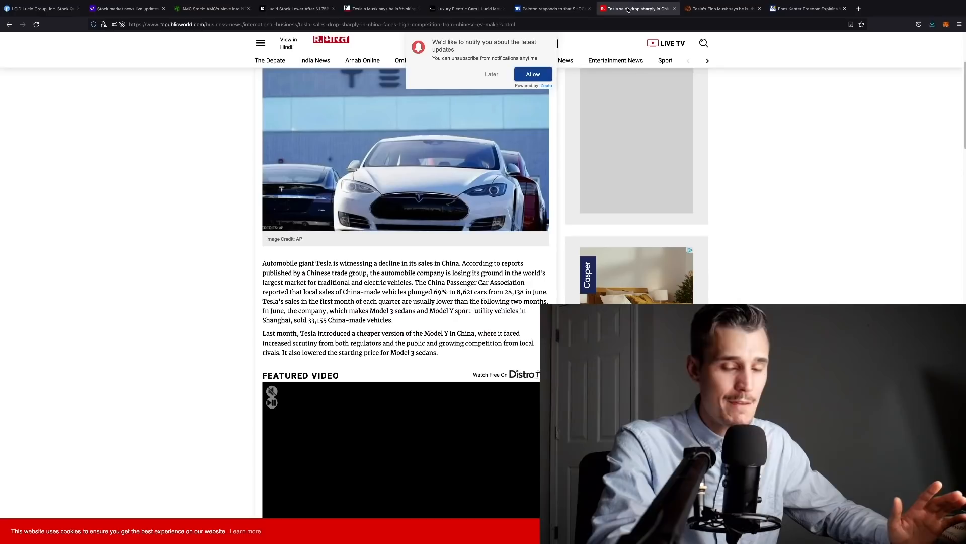
pyautogui.scroll(3)
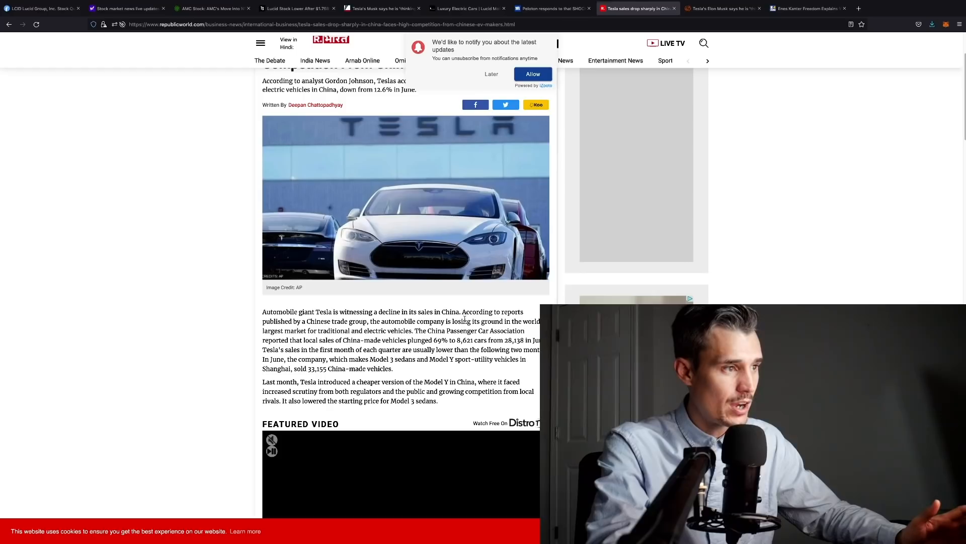
pyautogui.scroll(-3)
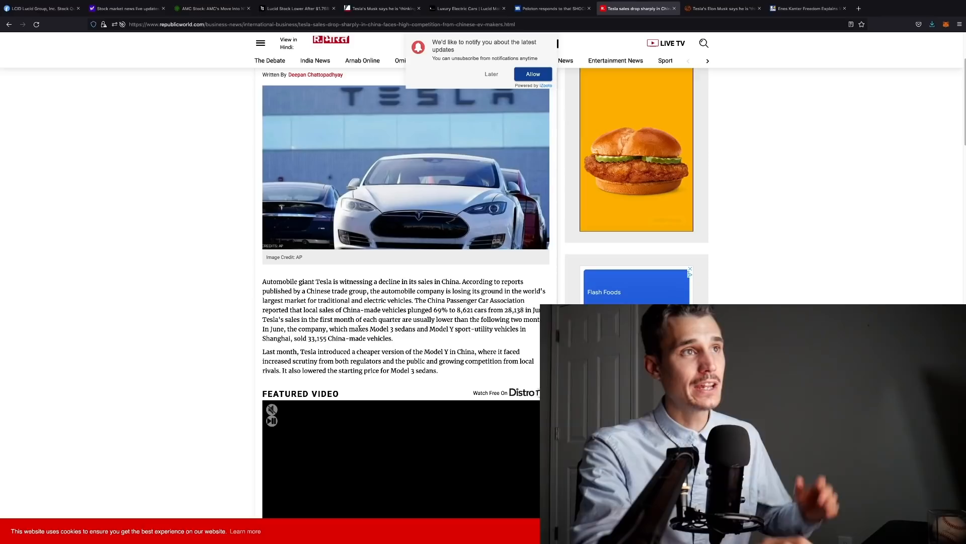
# - Reopen the Reuters Musk quitting article and scroll through its text
pyautogui.click(720, 8)
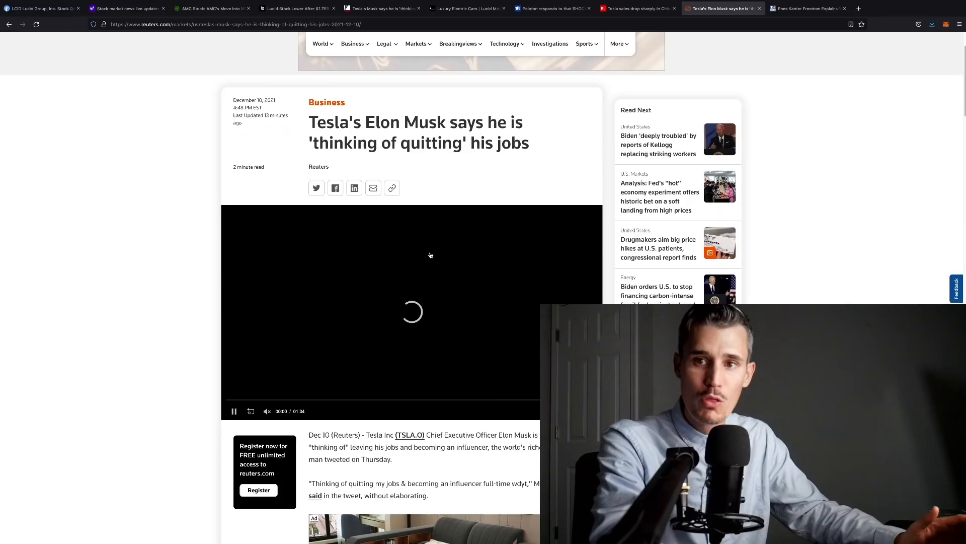
pyautogui.scroll(-3)
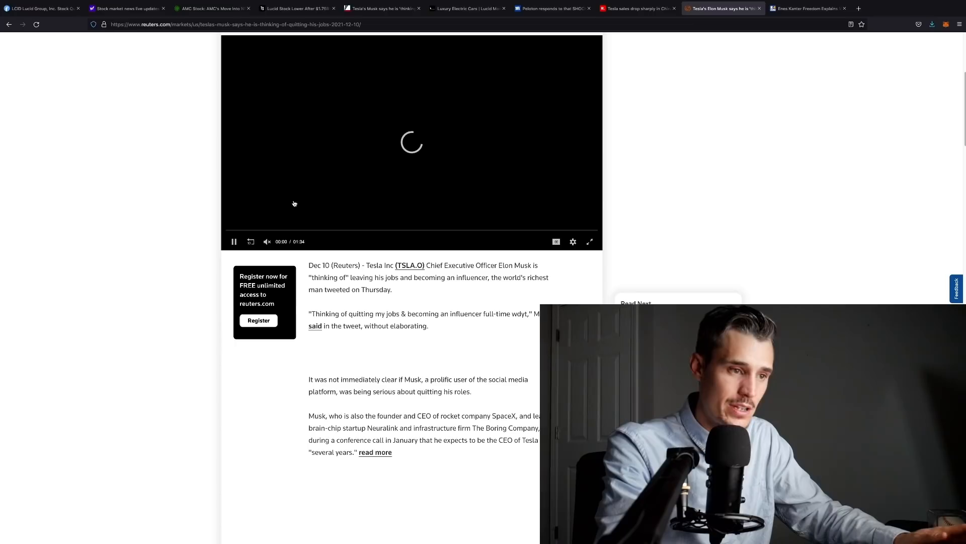
pyautogui.scroll(-3)
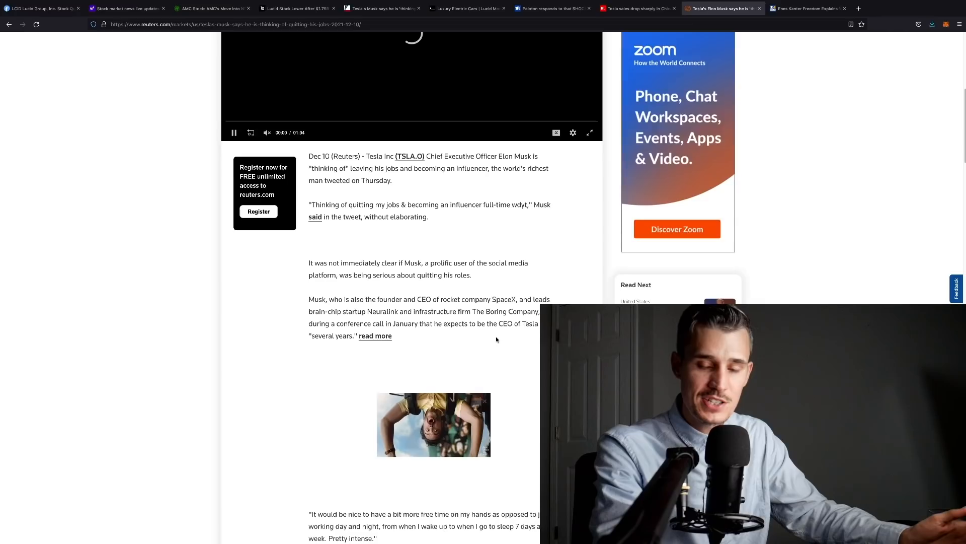
pyautogui.scroll(-3)
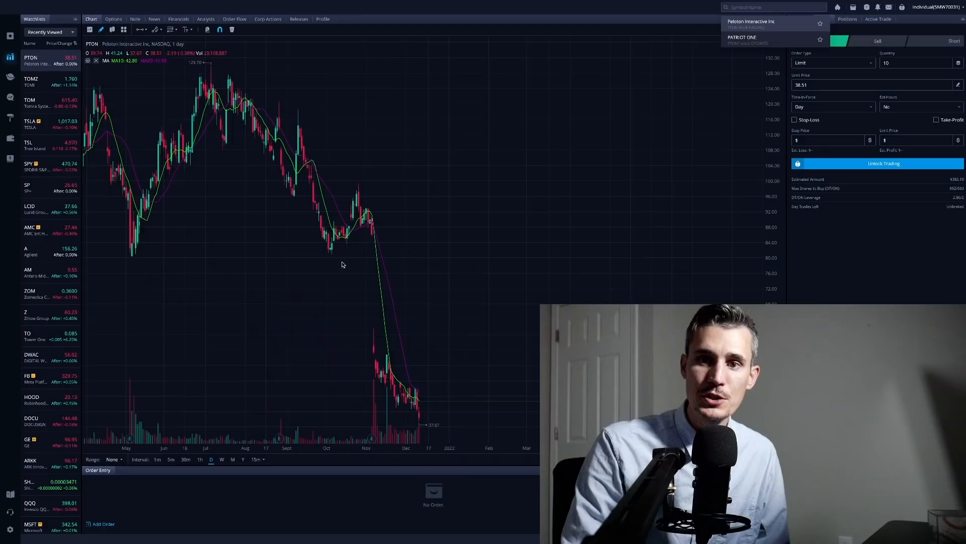
pyautogui.moveTo(458, 232)
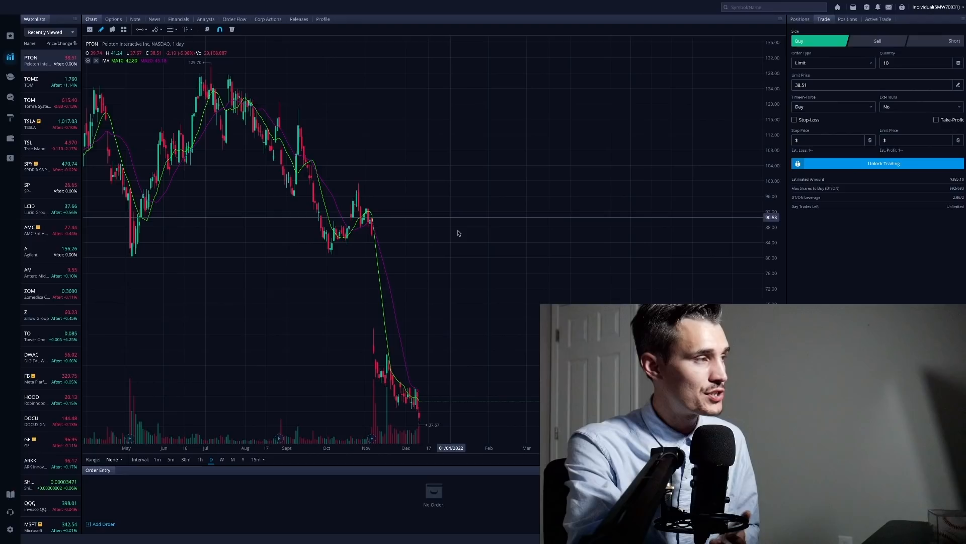
# - Search 'hoo' in the Webull symbol box to find Robinhood
pyautogui.write('hoo')
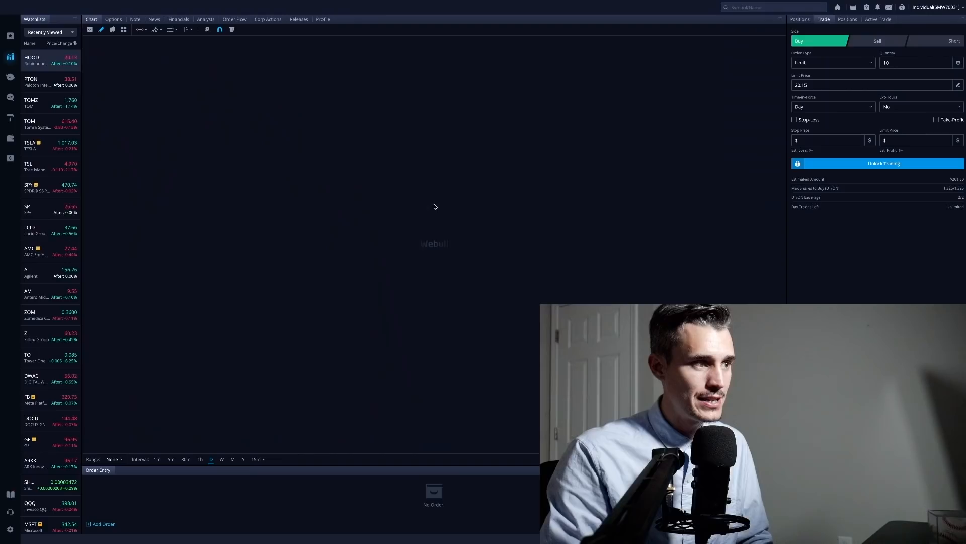
# - Select HOOD from the results to load Robinhood's daily chart
pyautogui.click(38, 60)
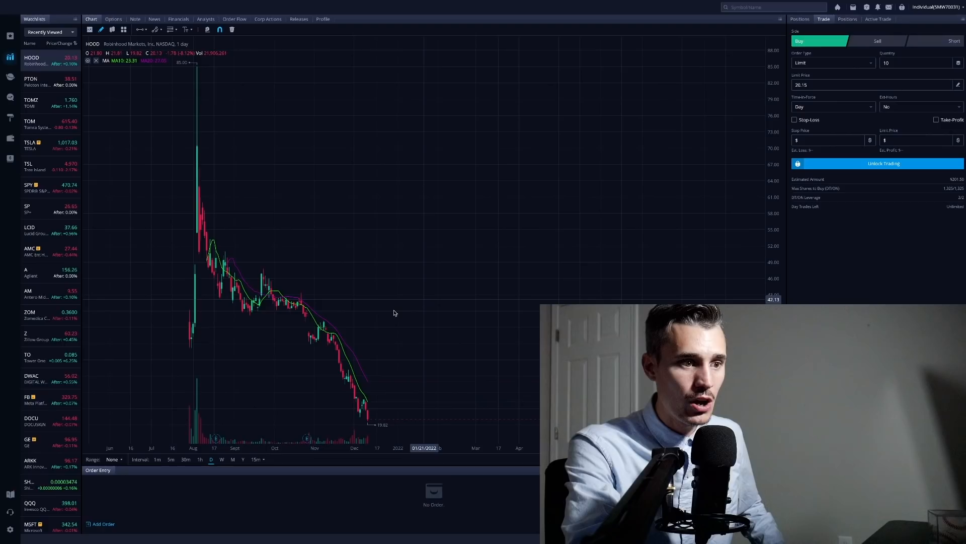
pyautogui.moveTo(382, 314)
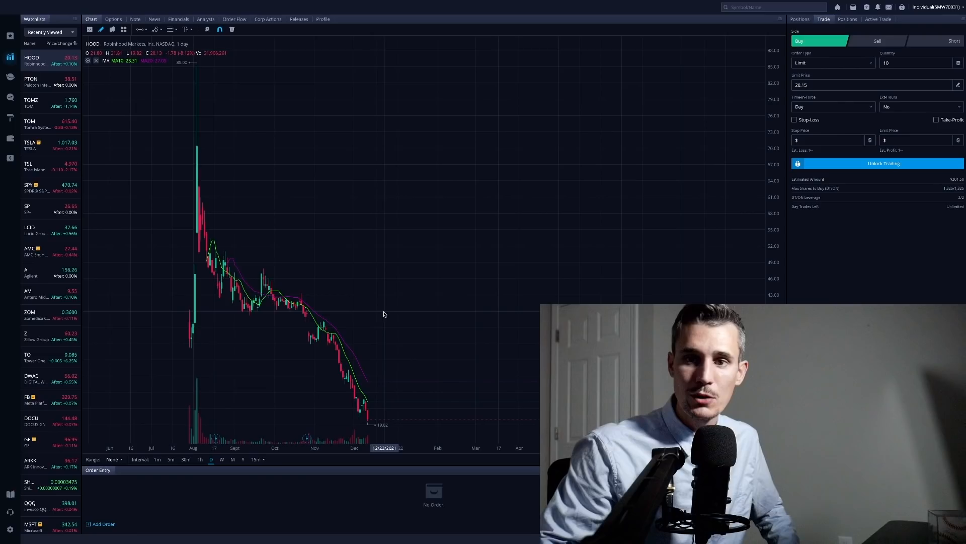